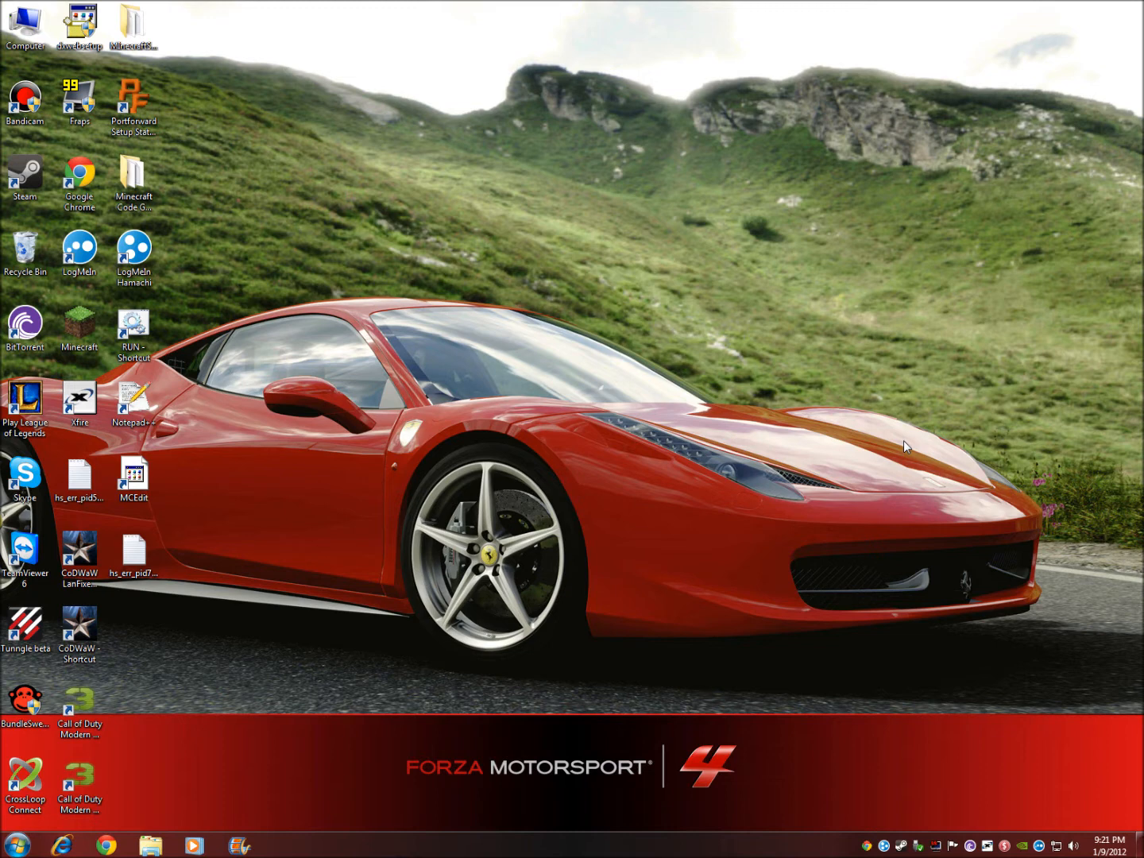
mouse_move(903, 441)
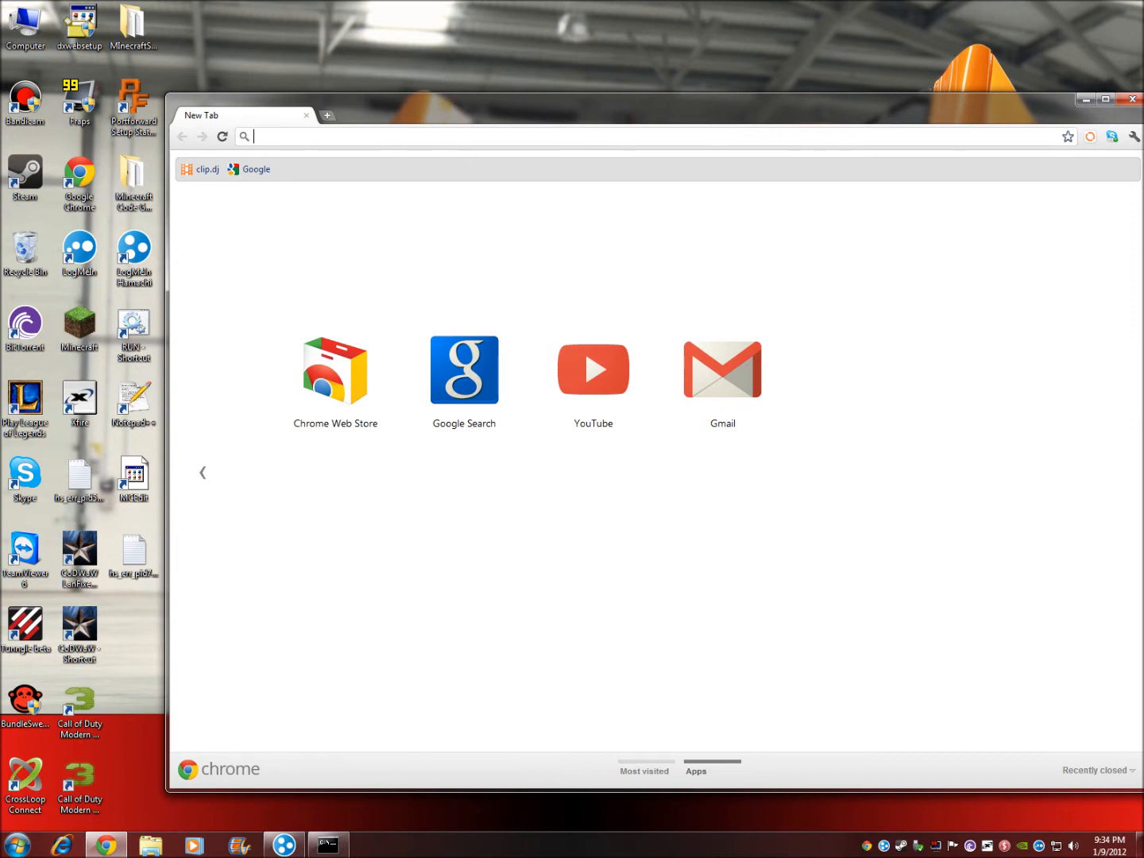
- Enter logmein.com in the Chrome address bar before the window is closed
text(logmein.com)
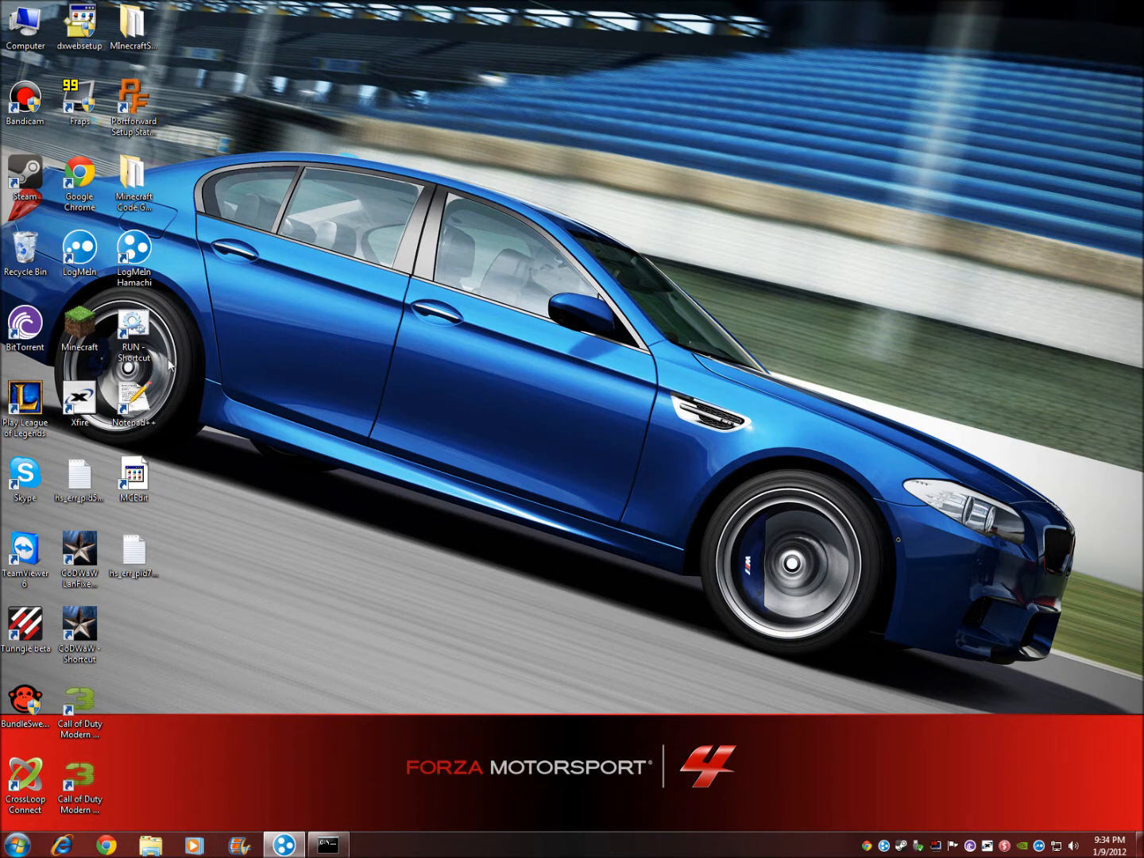
- Launch Hamachi and bring up the Join an existing network form with empty ID and password
double_click(134, 251)
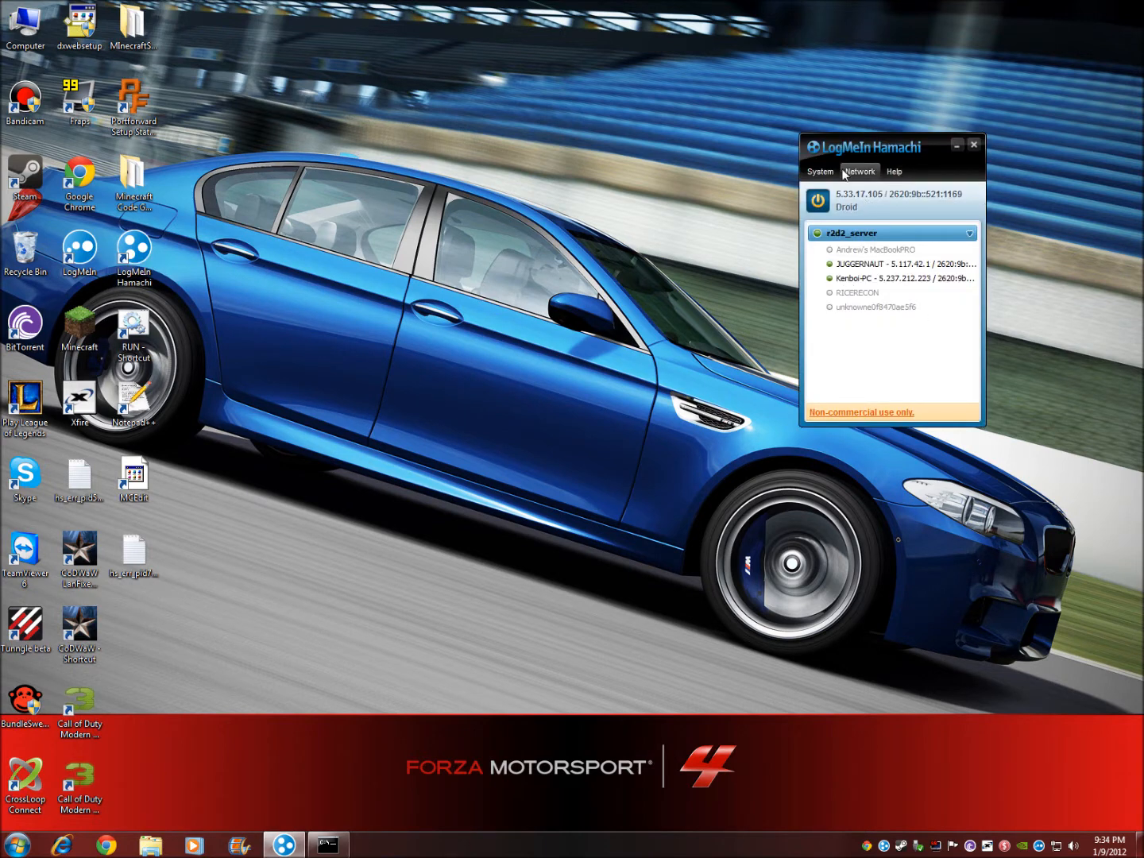
click(858, 171)
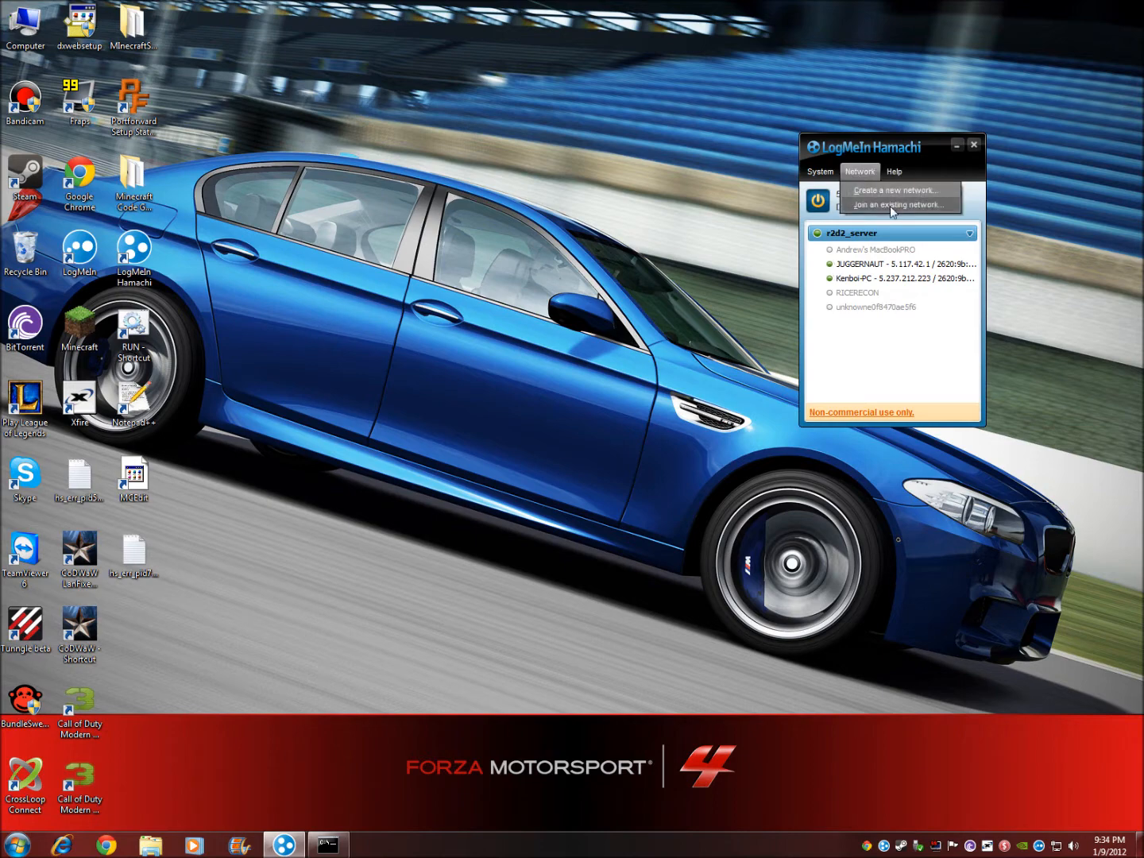
click(897, 205)
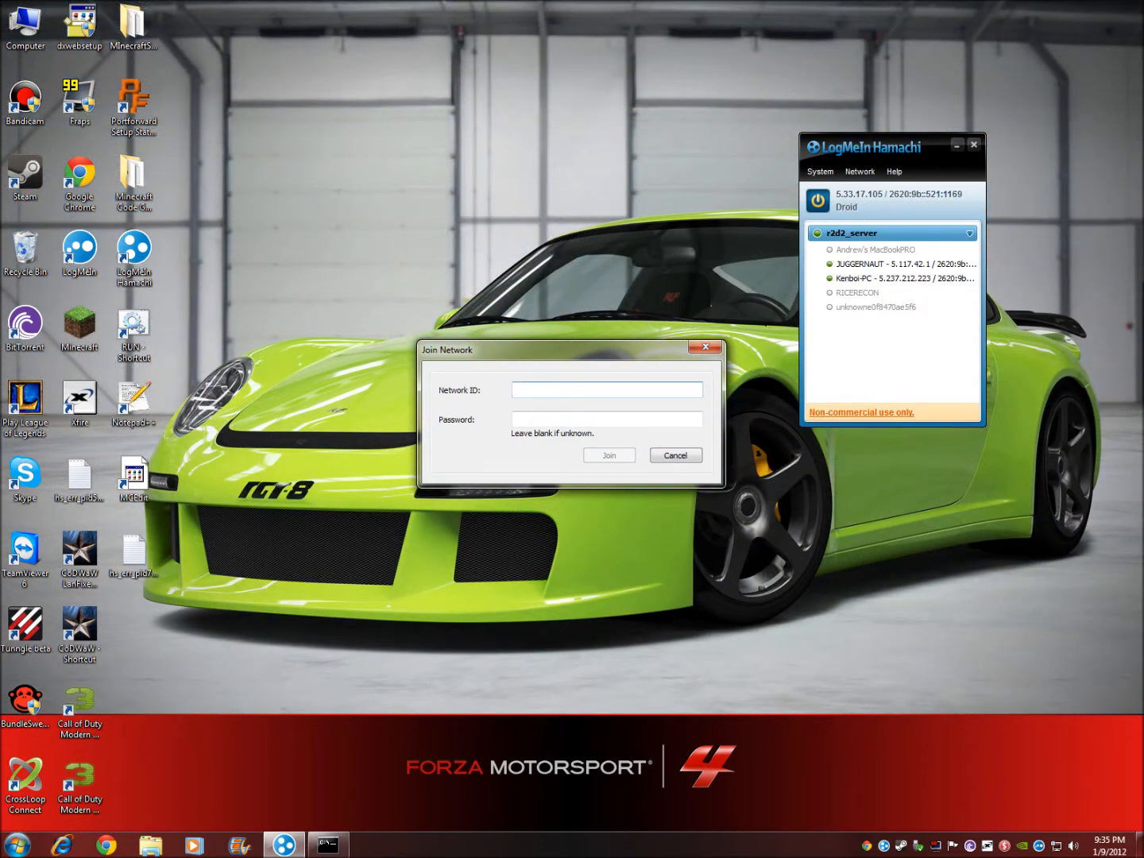
click(607, 389)
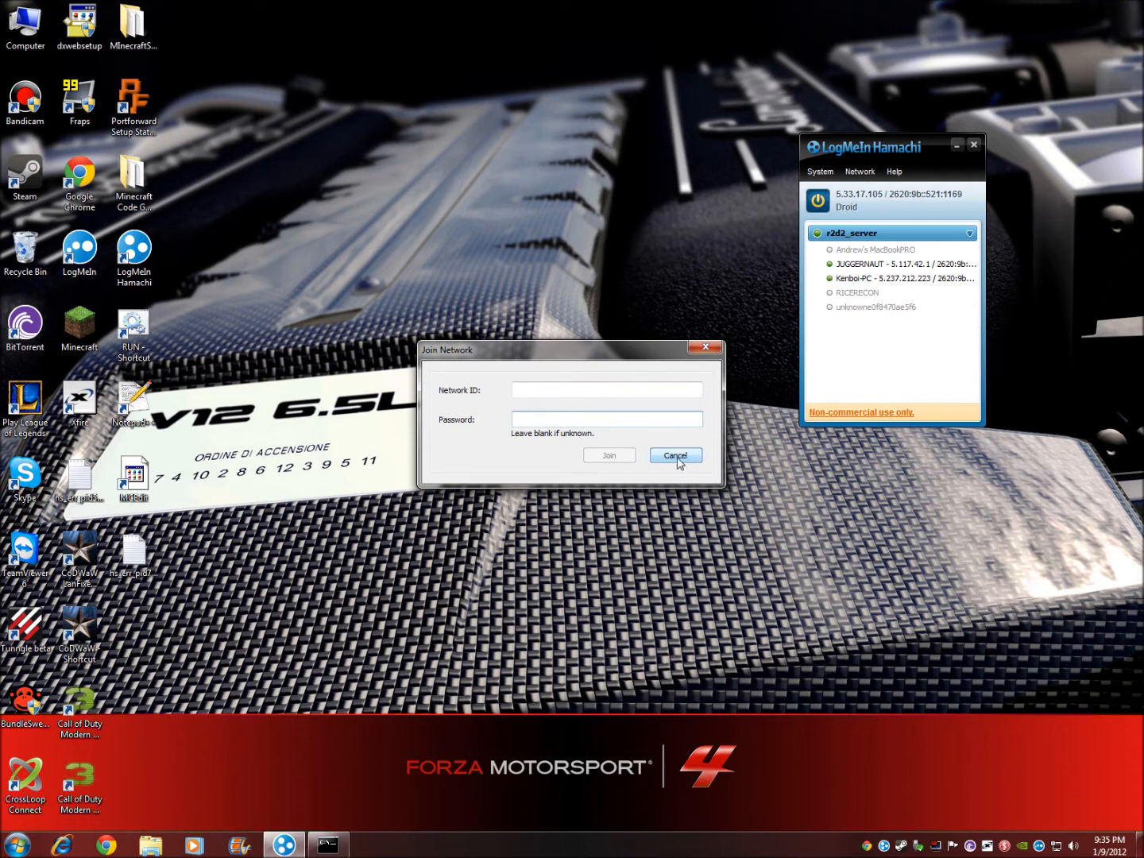
- Cancel the Join Network form without entering an ID or password
click(674, 454)
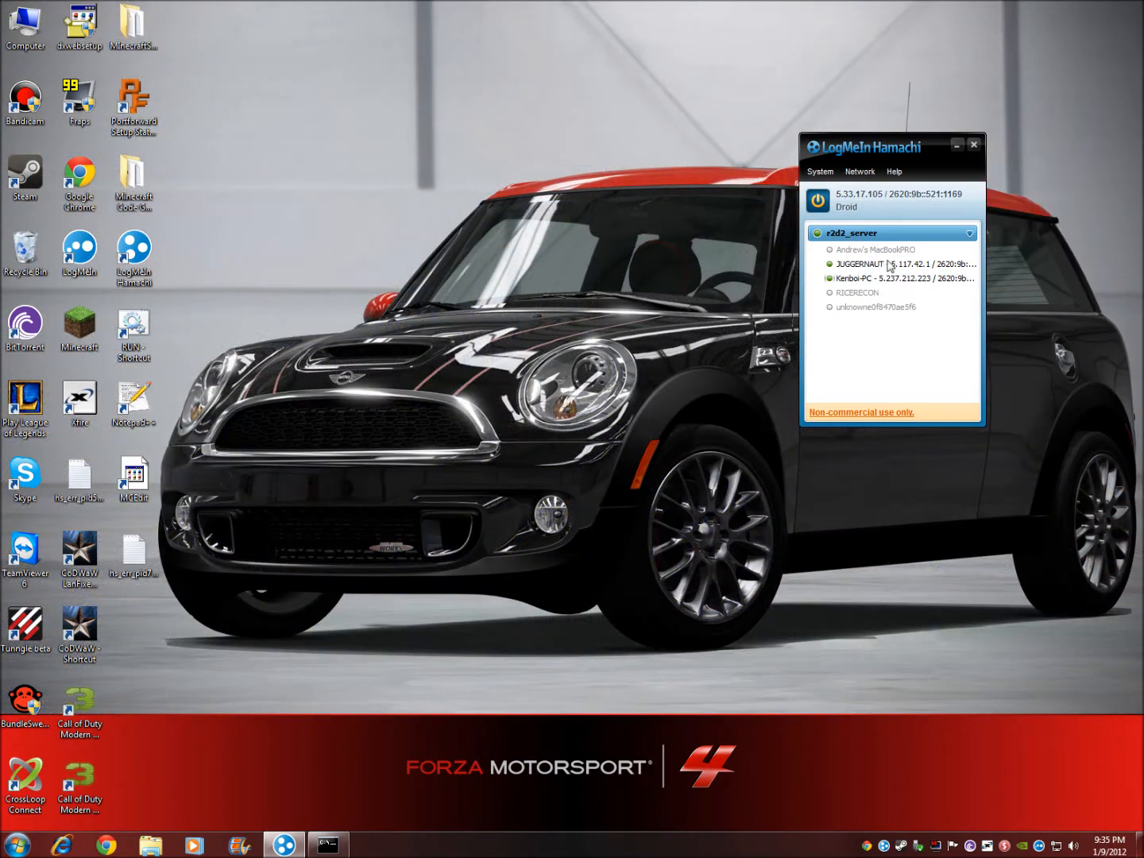
mouse_move(897, 278)
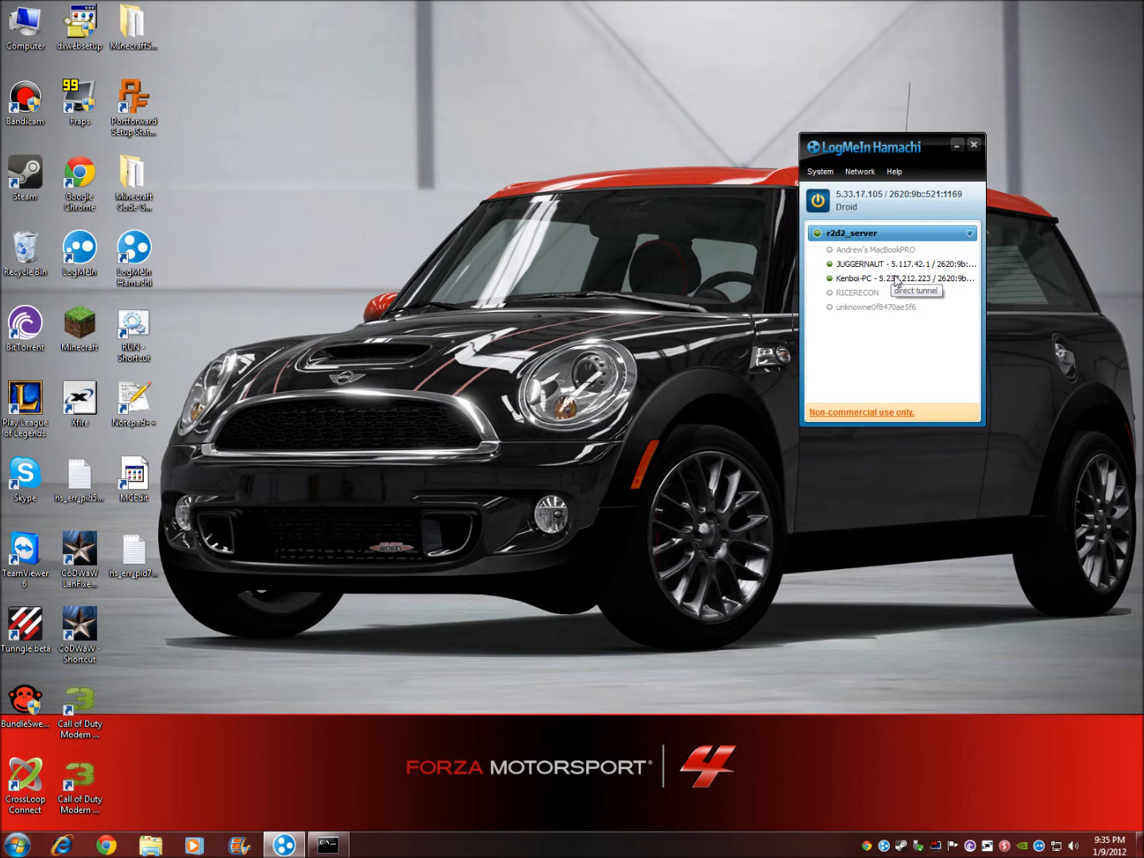
mouse_move(963, 156)
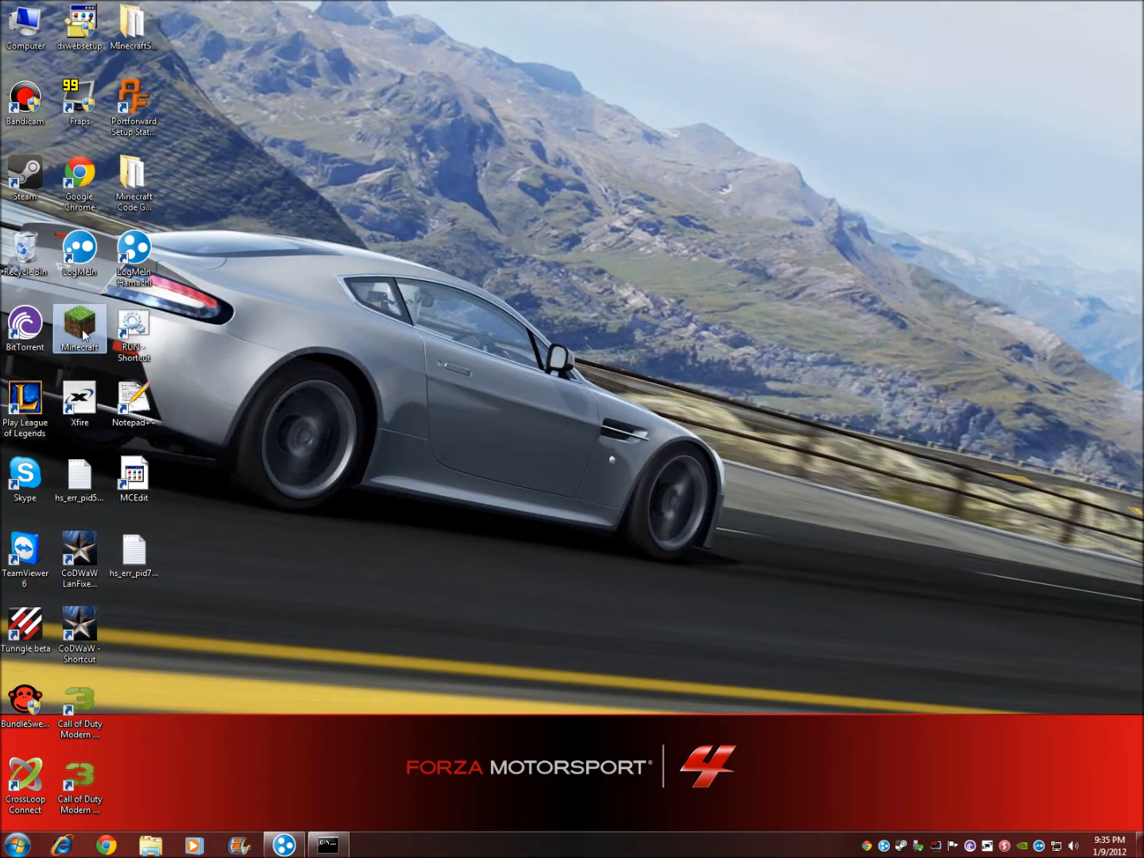
double_click(79, 324)
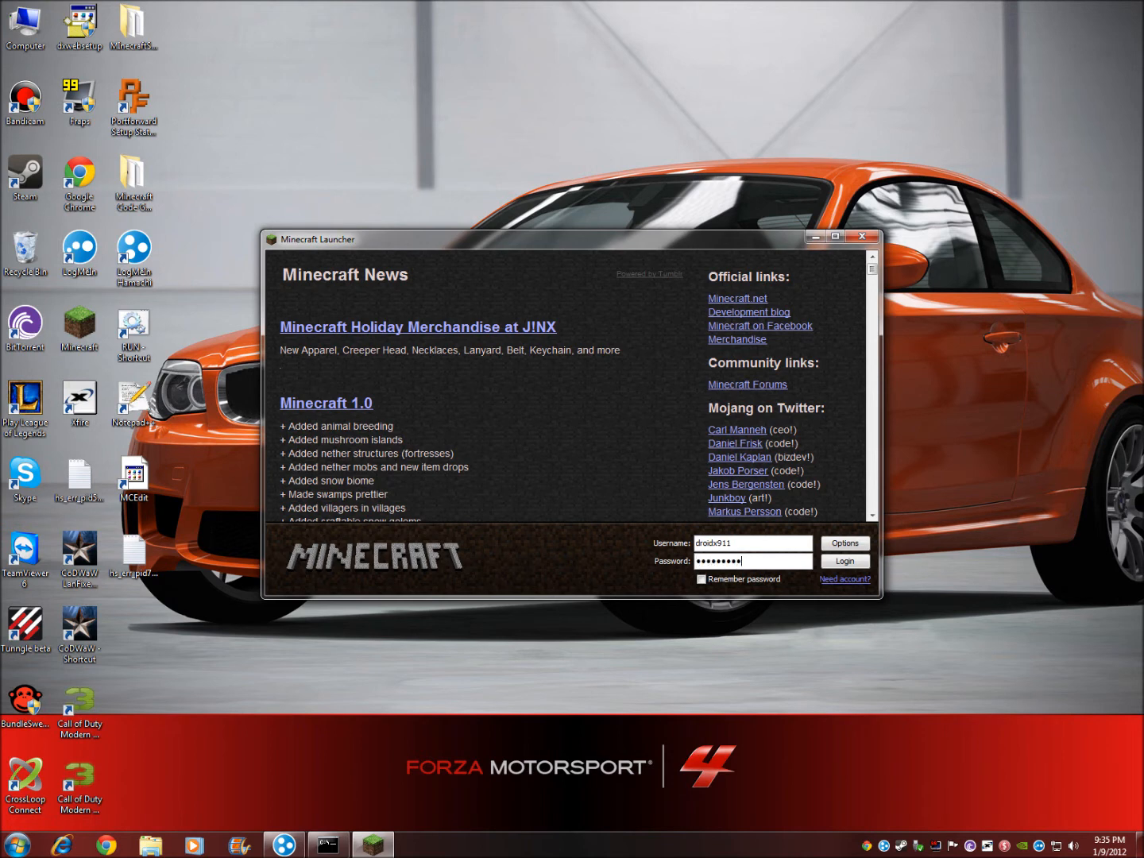
click(864, 238)
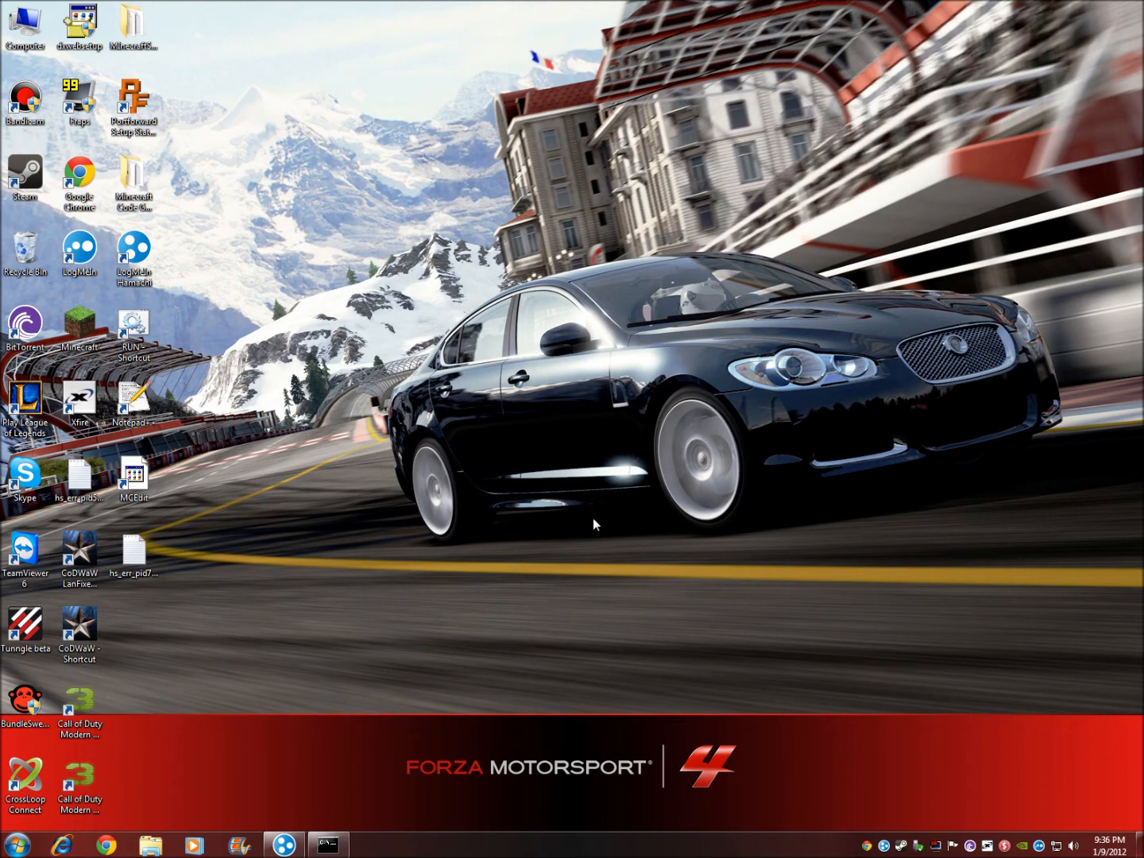
mouse_move(856, 587)
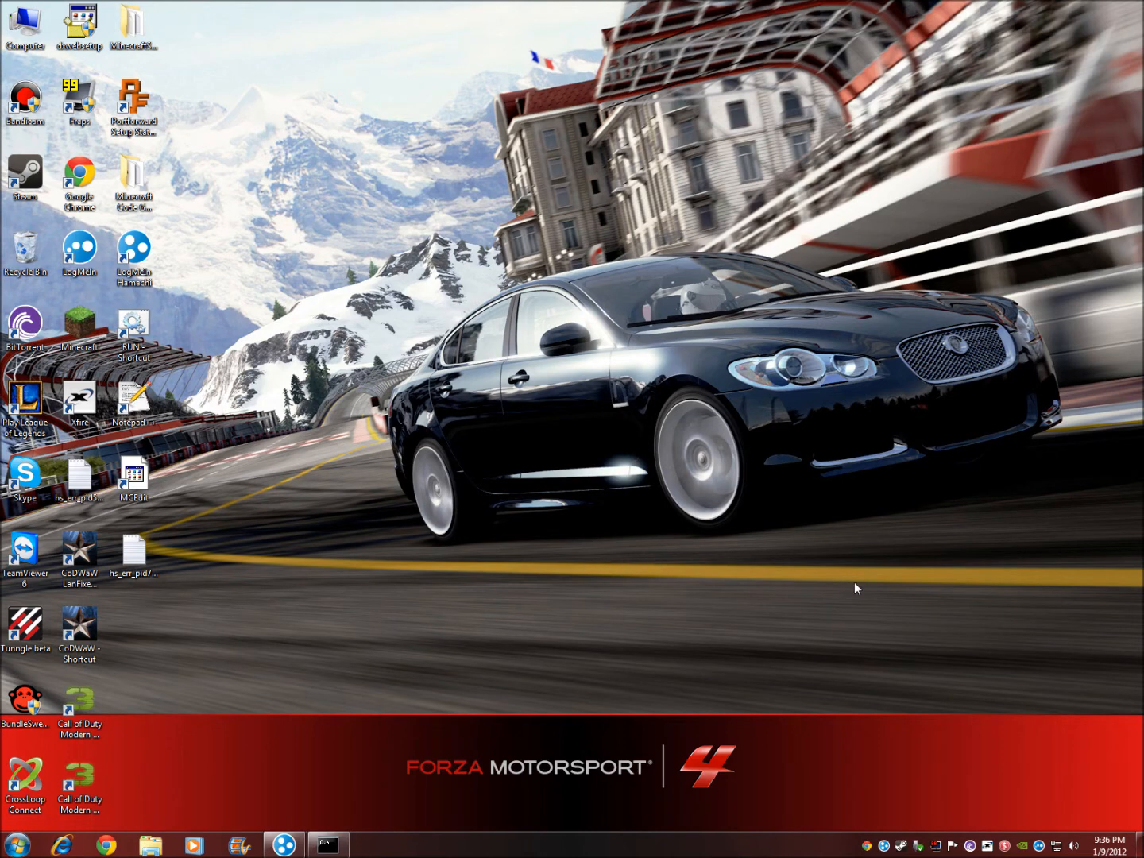
mouse_move(832, 610)
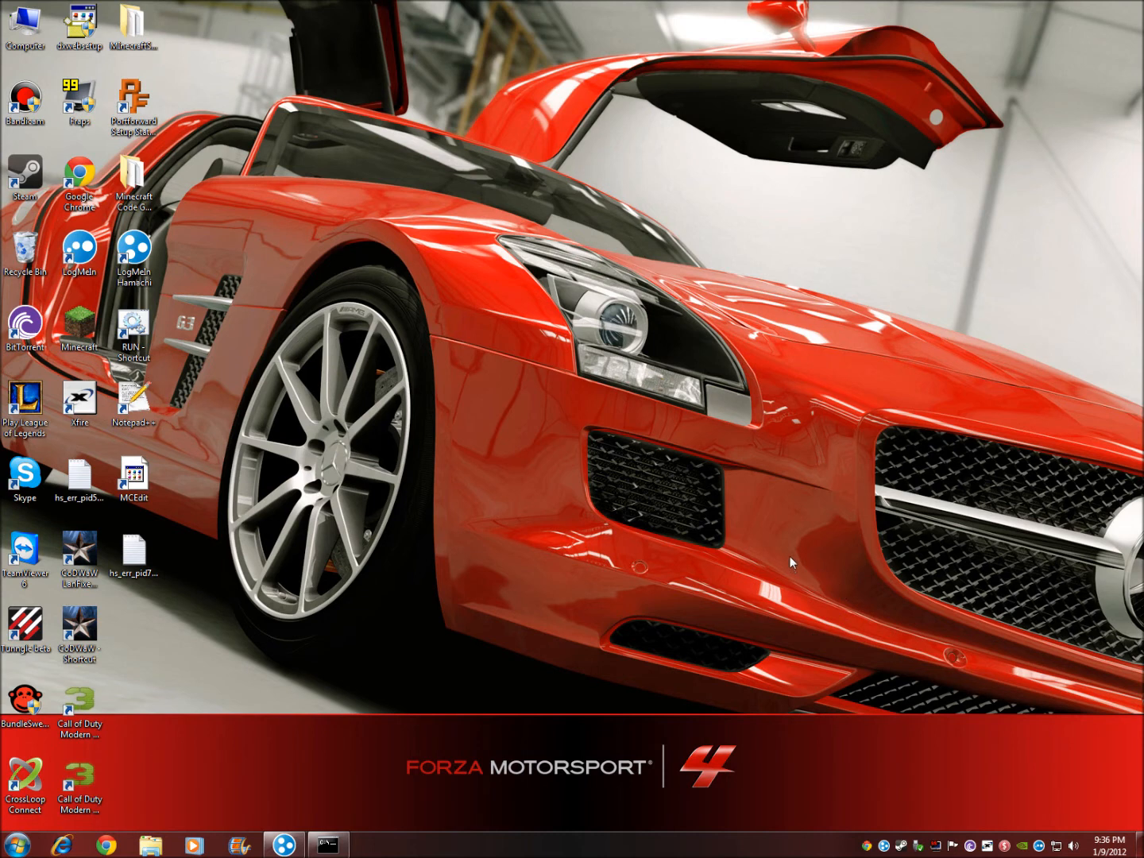
mouse_move(845, 670)
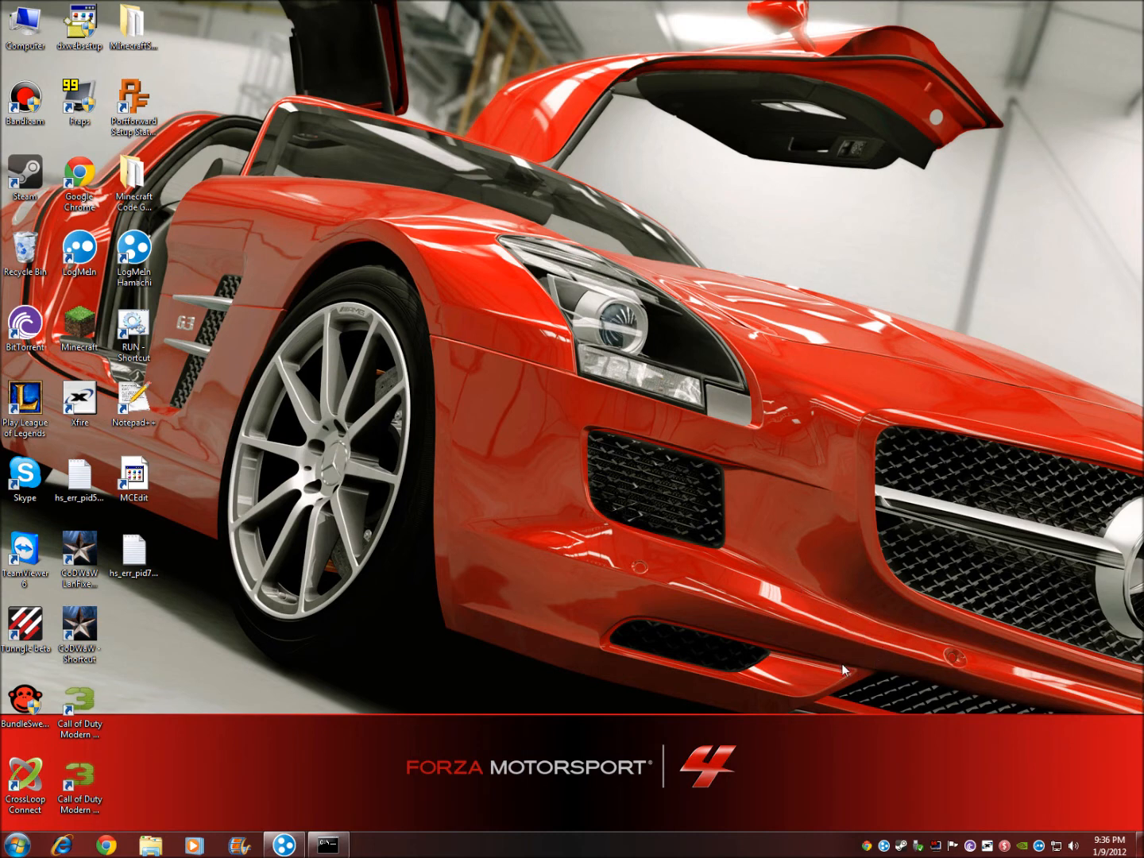
mouse_move(823, 657)
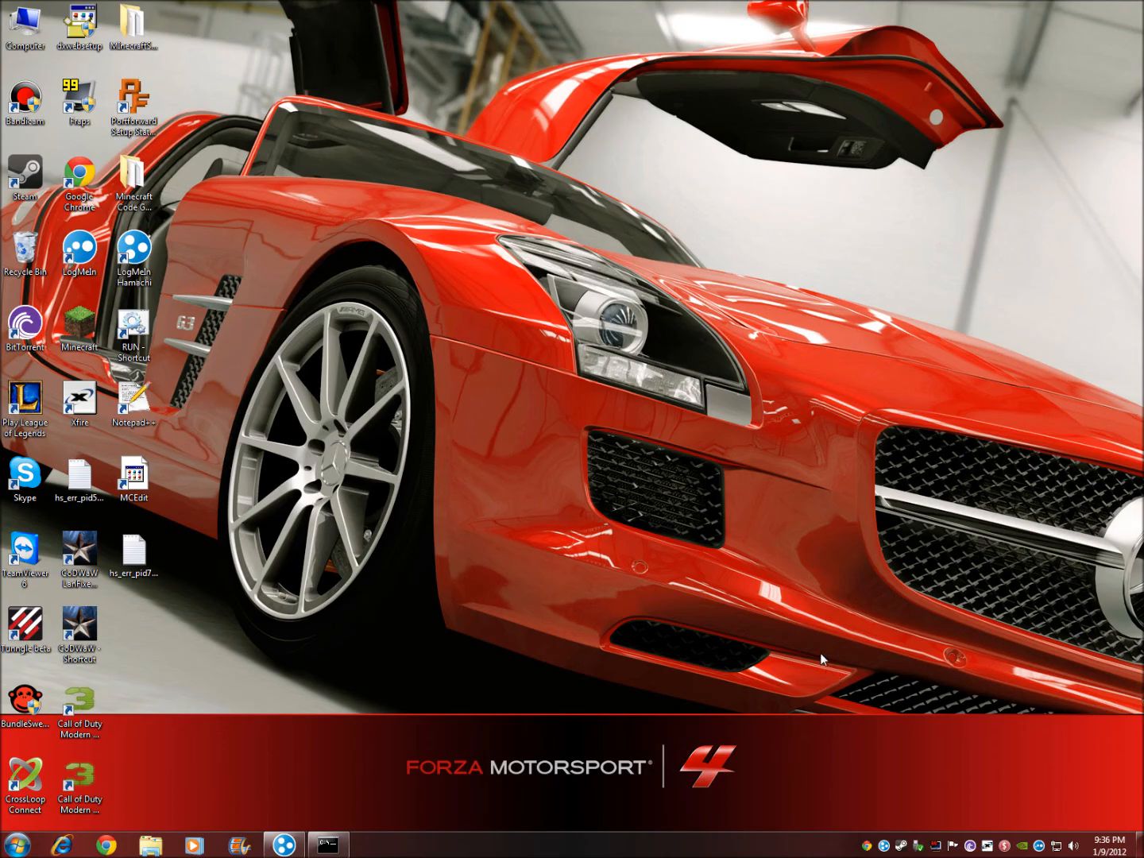